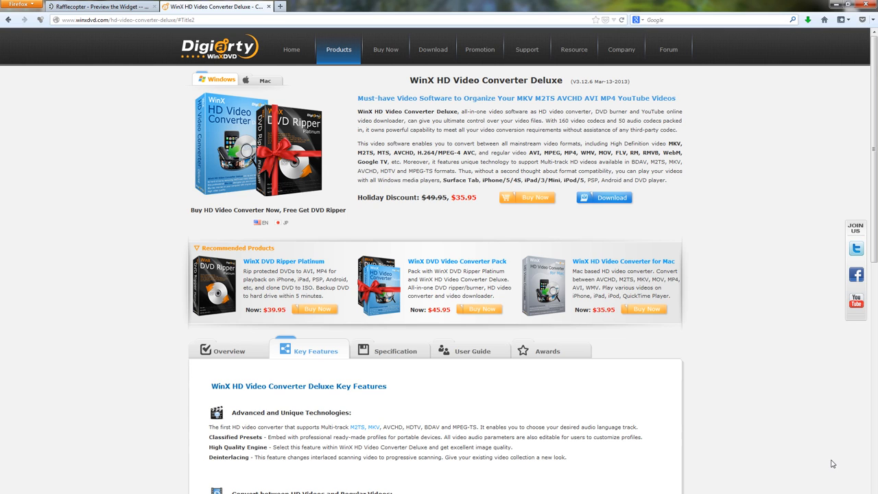
mouse_move(755, 442)
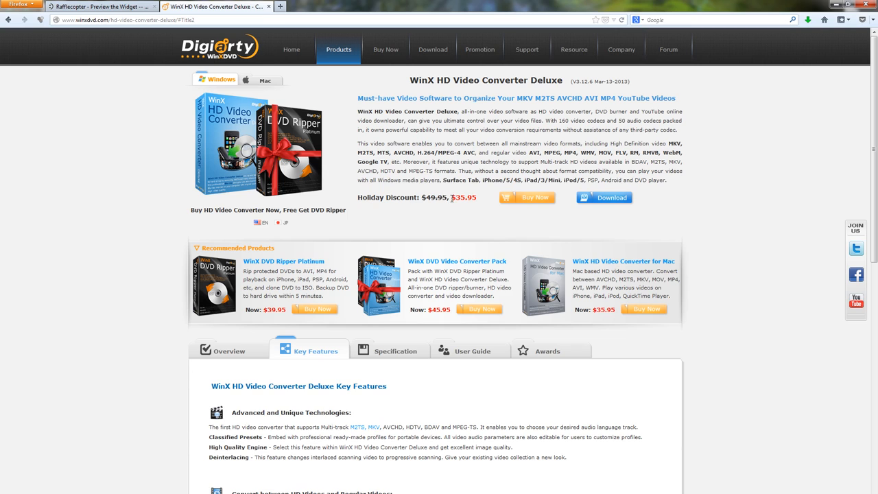
Switch from the product page to the Rafflecopter preview of the 25-copy WinX giveaway widget
double_click(463, 198)
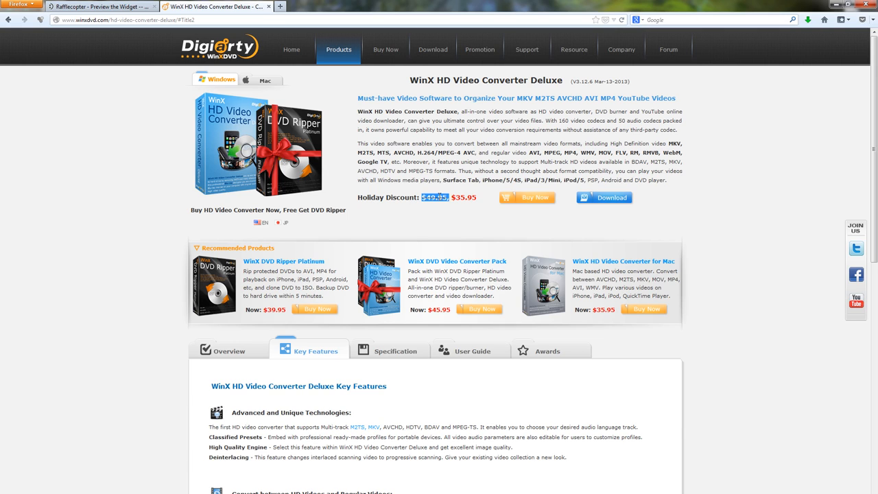
left_click(98, 5)
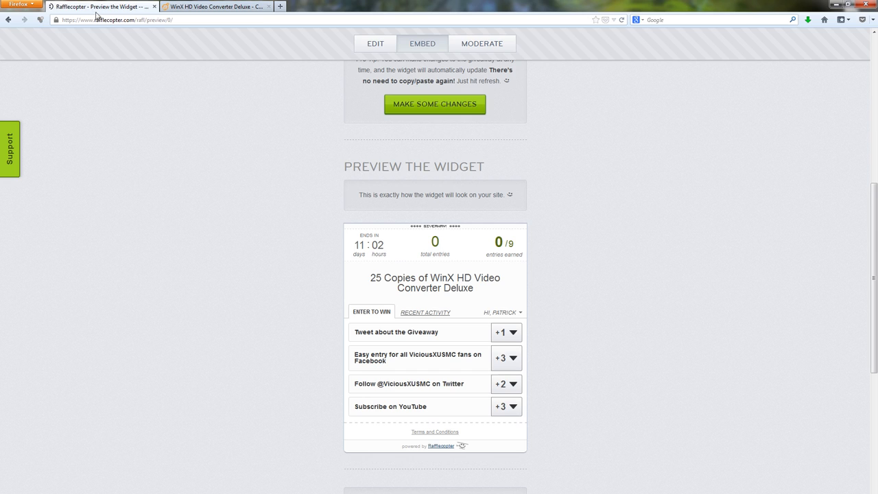
mouse_move(145, 213)
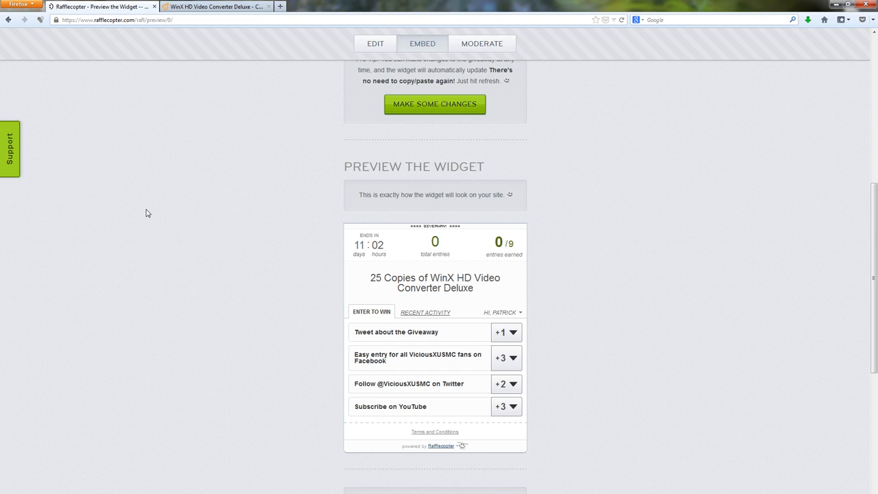
mouse_move(229, 305)
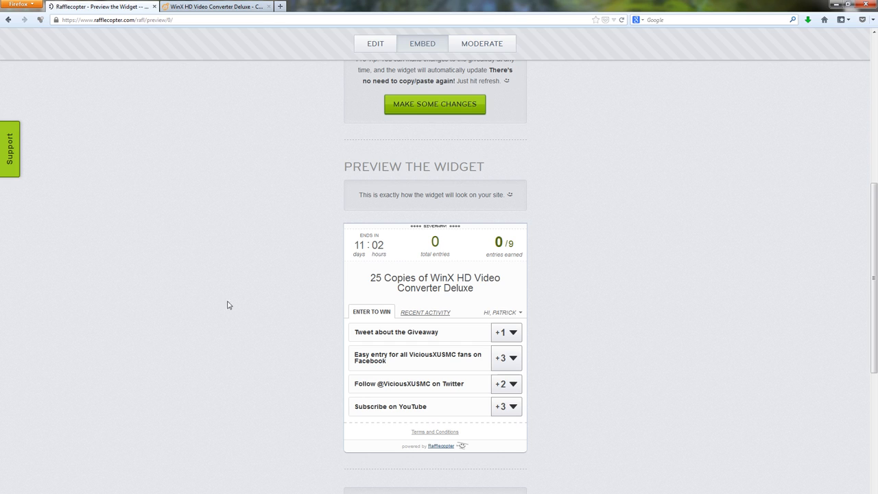
mouse_move(563, 294)
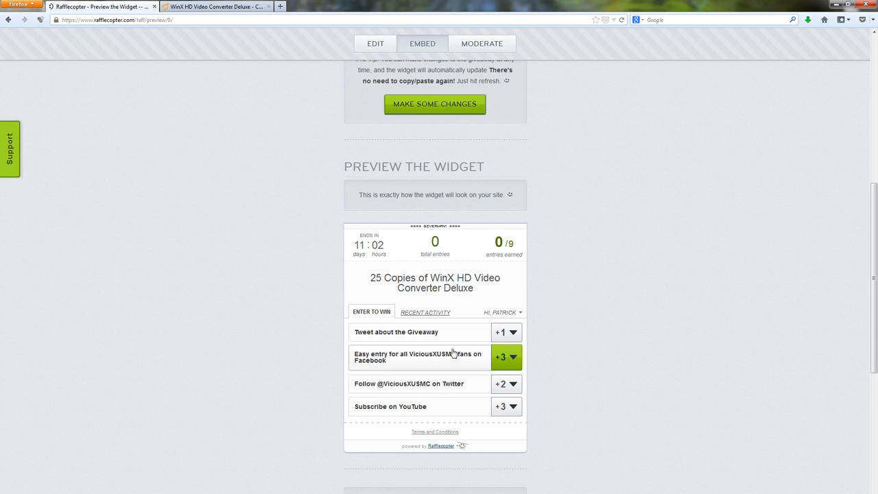
mouse_move(387, 336)
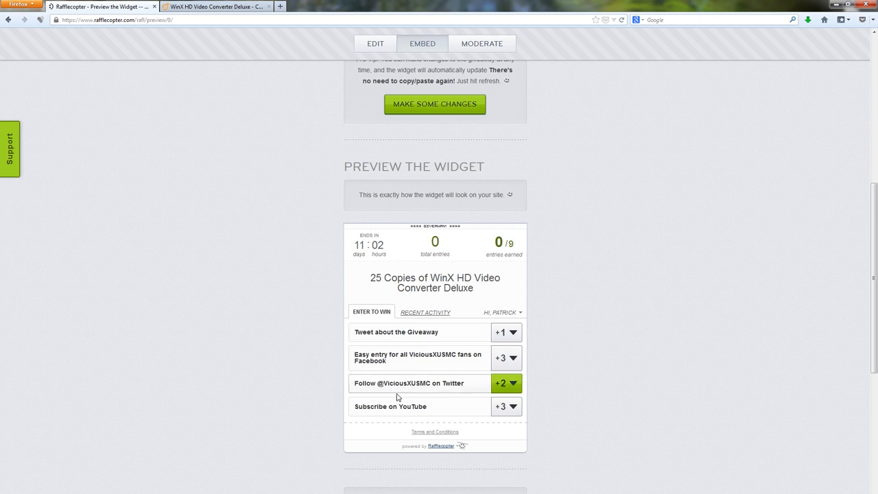
mouse_move(436, 357)
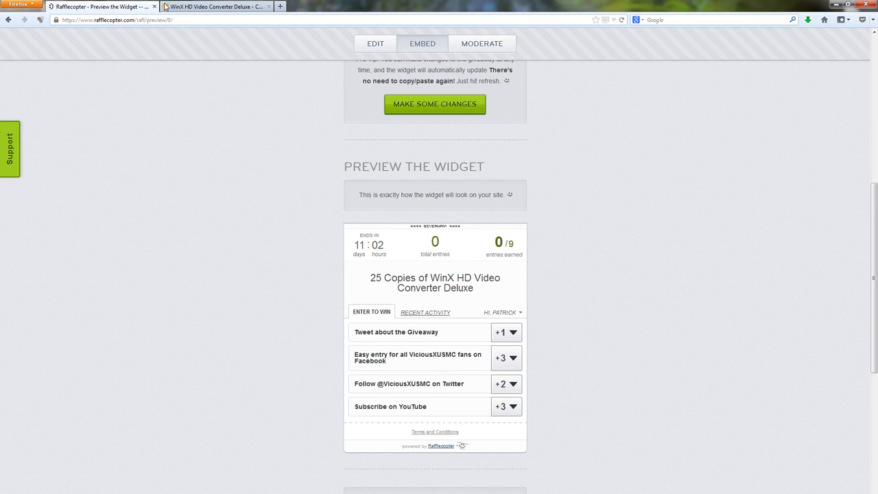
Return to the WinX HD Video Converter Deluxe product page showing the $35.95 holiday price
left_click(214, 5)
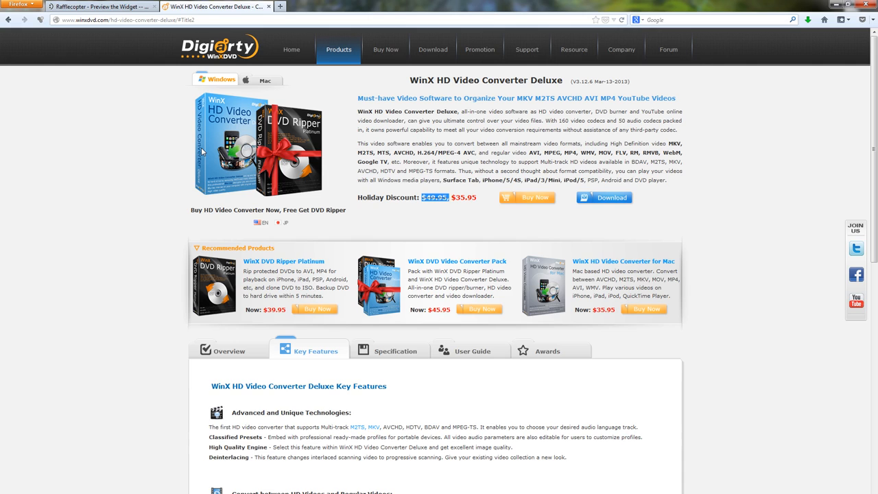
mouse_move(290, 50)
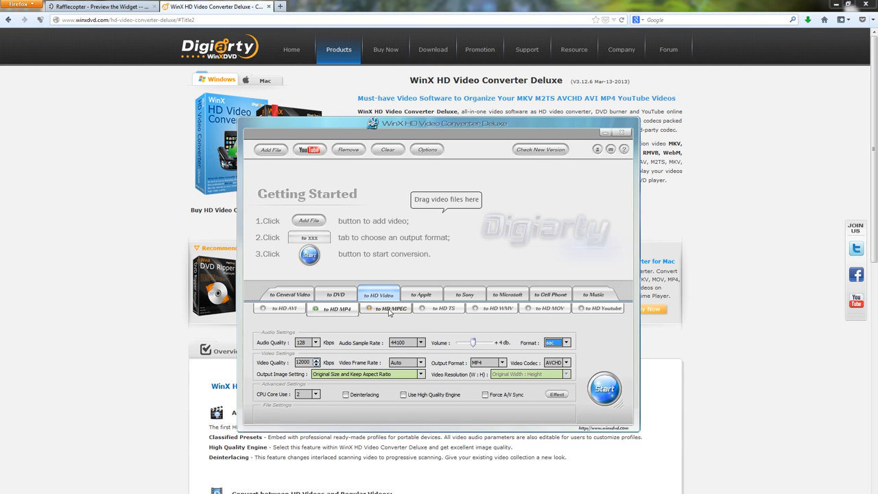
mouse_move(389, 315)
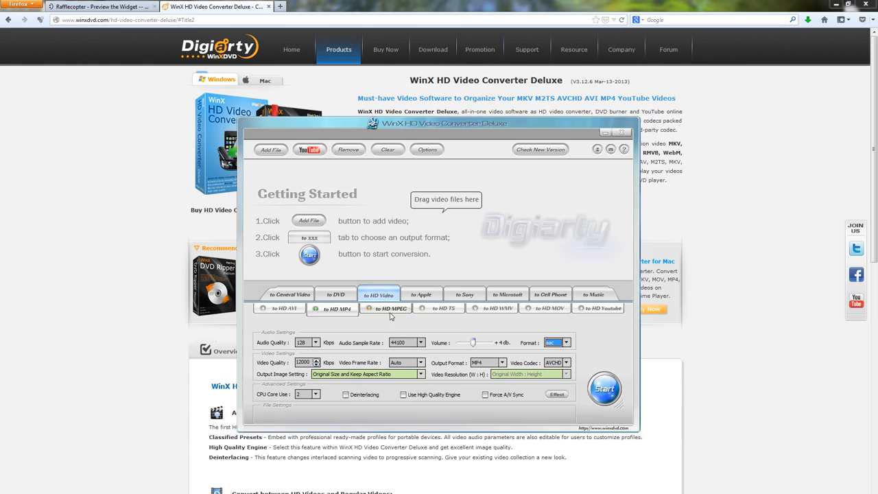